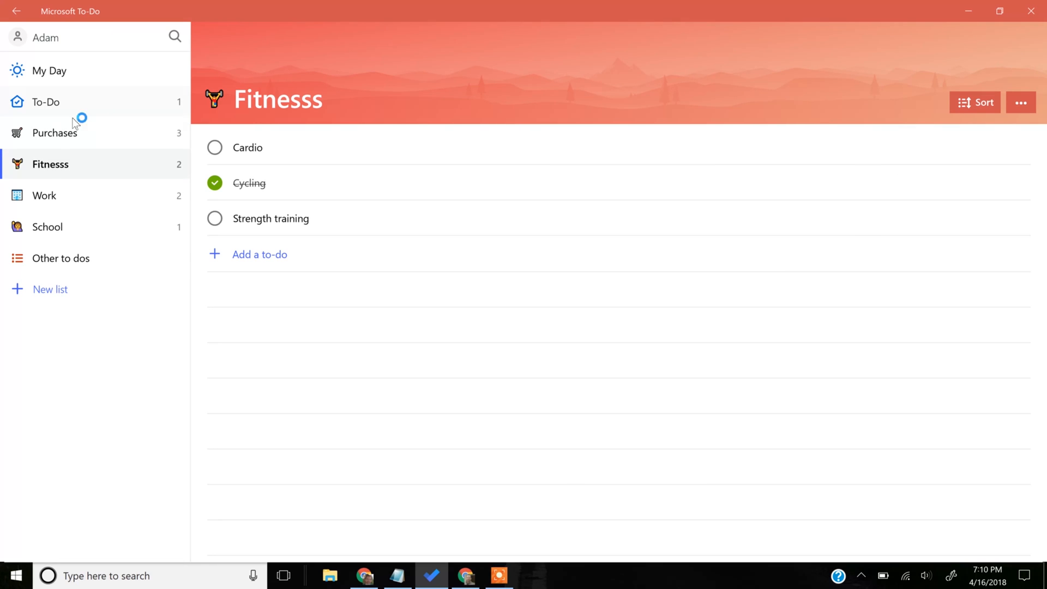
mouse_move(132, 138)
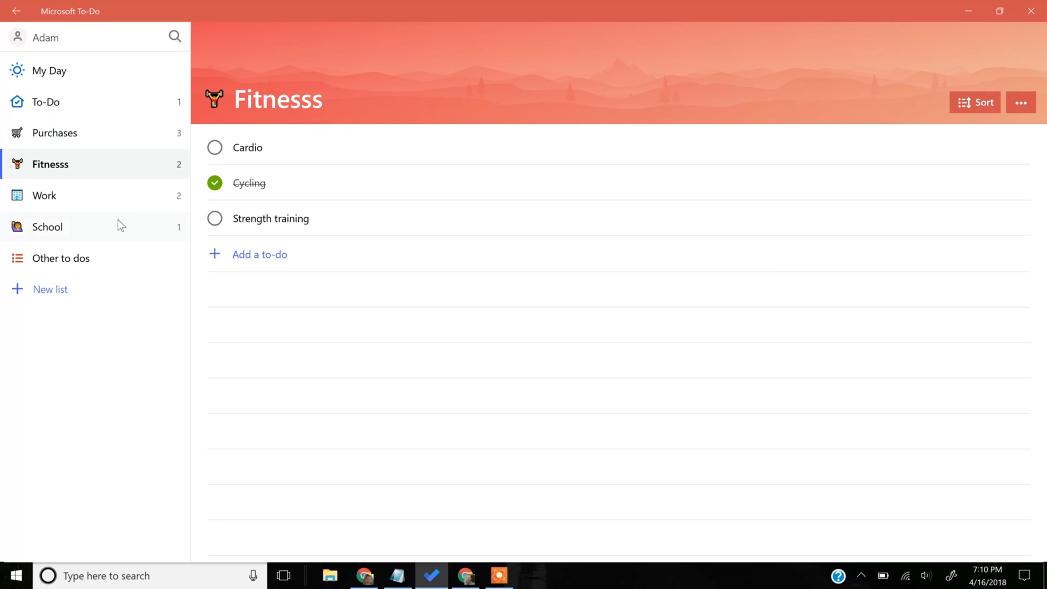
mouse_move(72, 168)
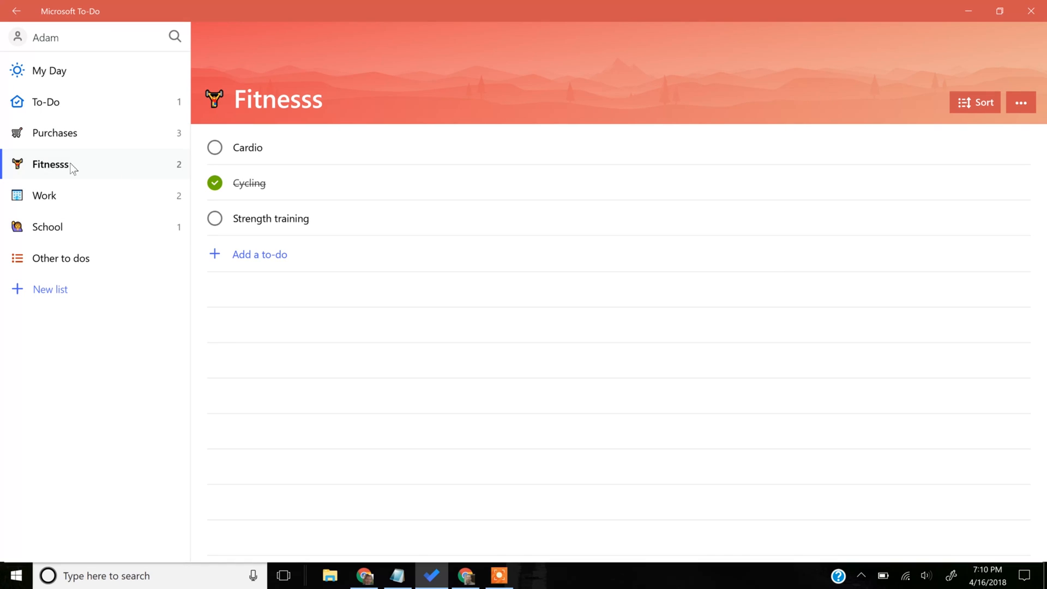
mouse_move(69, 145)
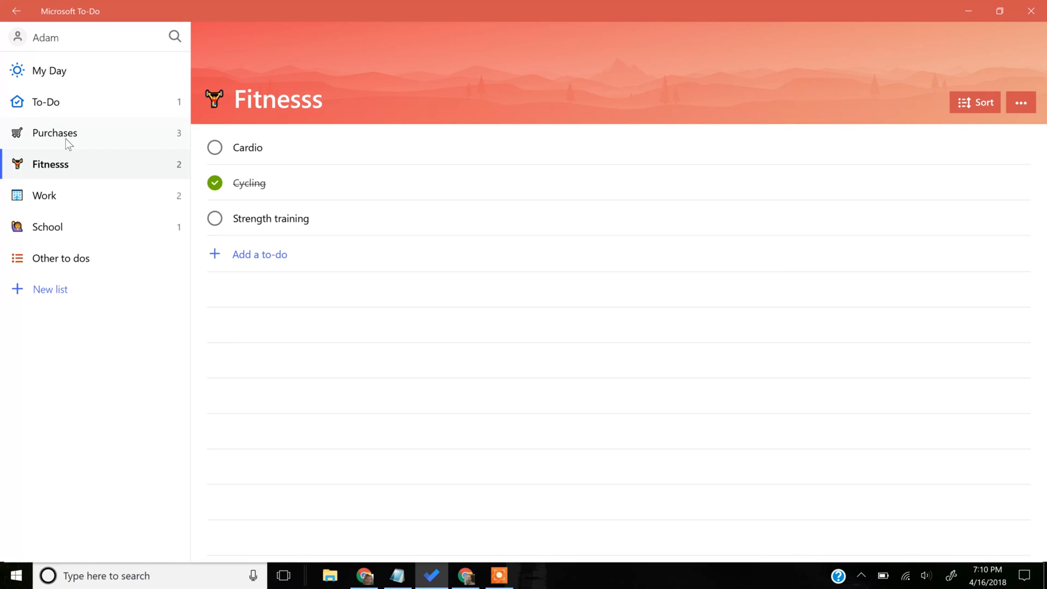
mouse_move(69, 178)
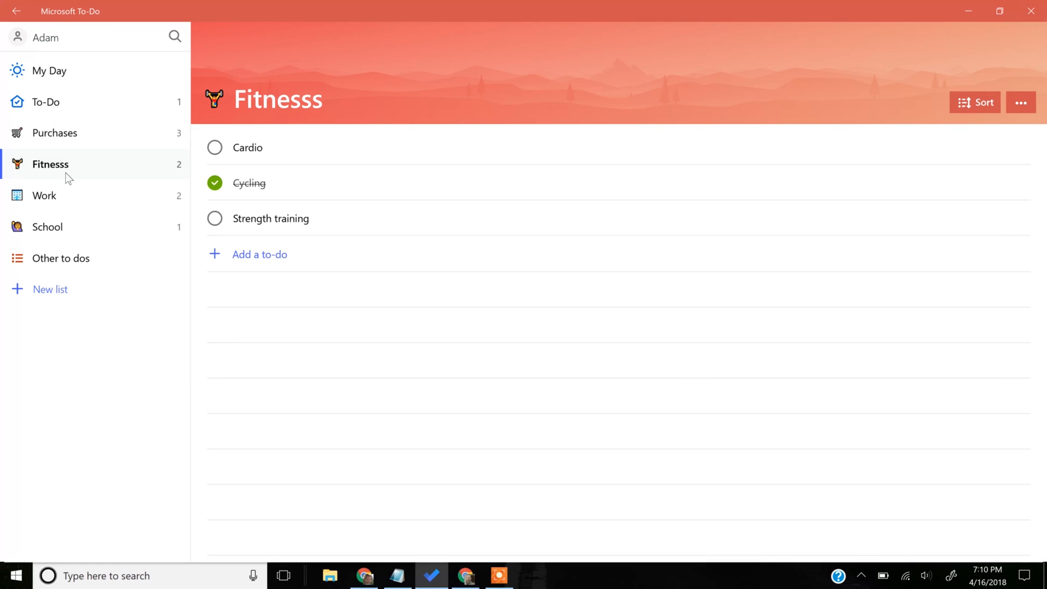
mouse_move(97, 167)
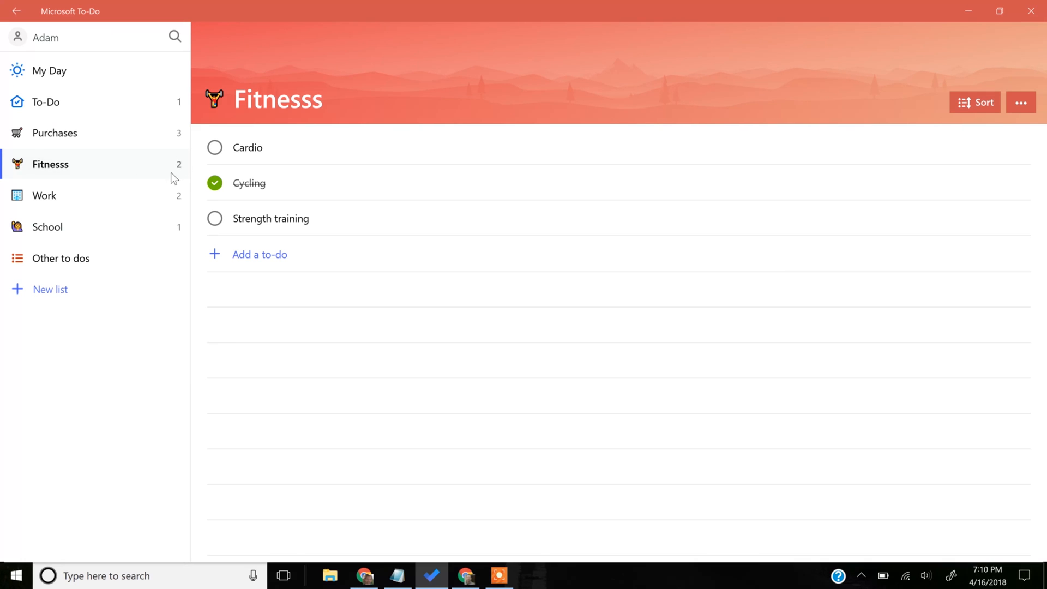
mouse_move(163, 171)
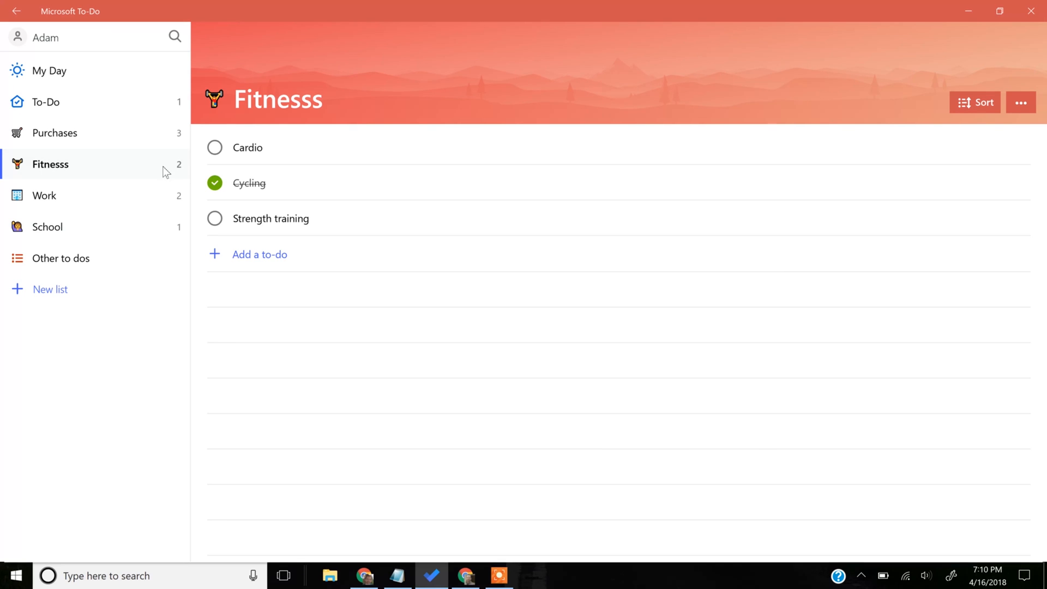
mouse_move(222, 194)
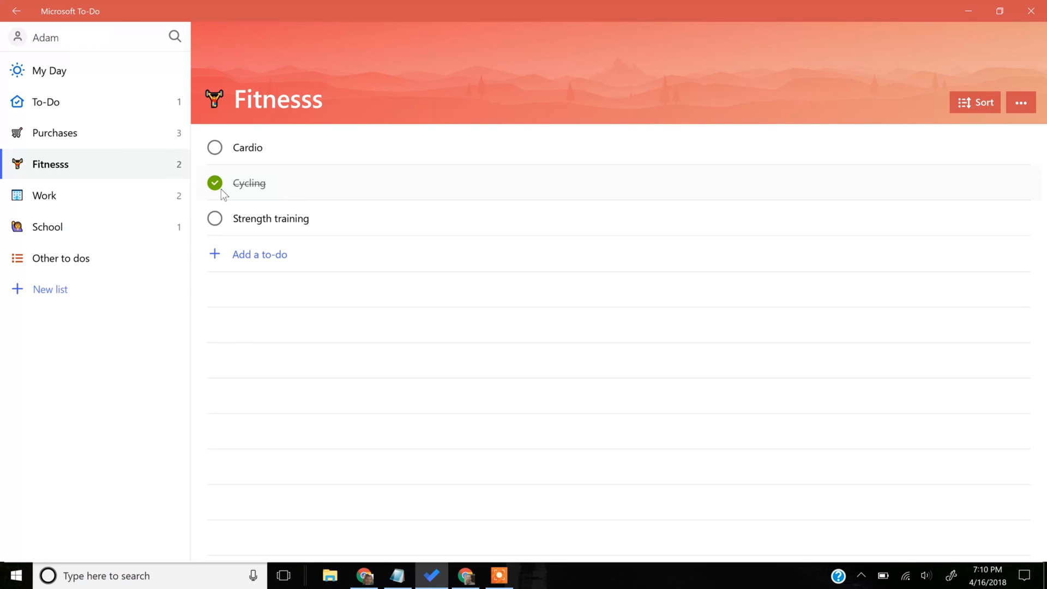
mouse_move(248, 190)
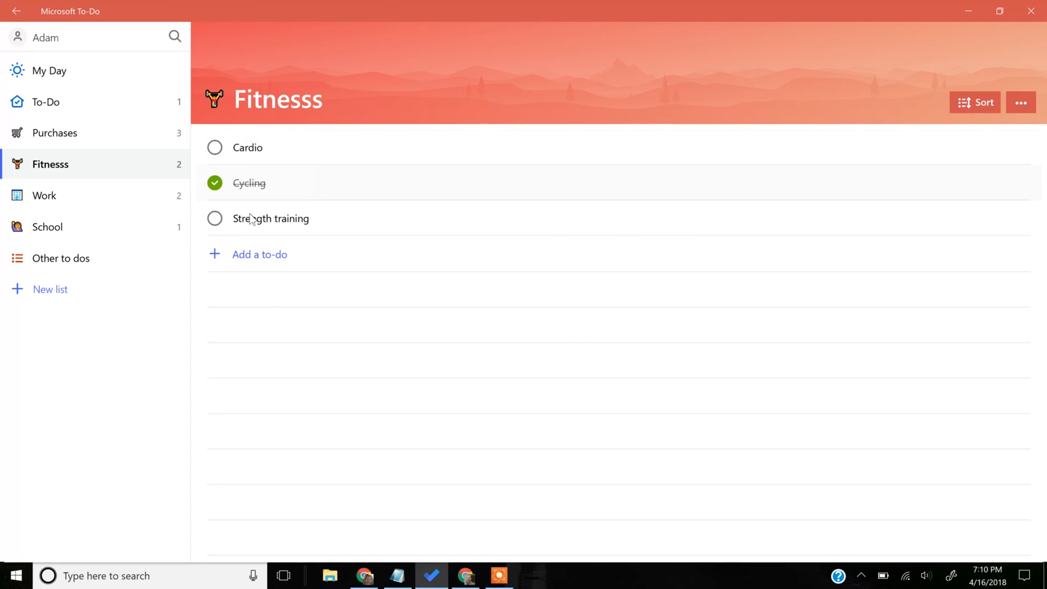
Show the Strength training to-do's details in the Fitness list
click(271, 218)
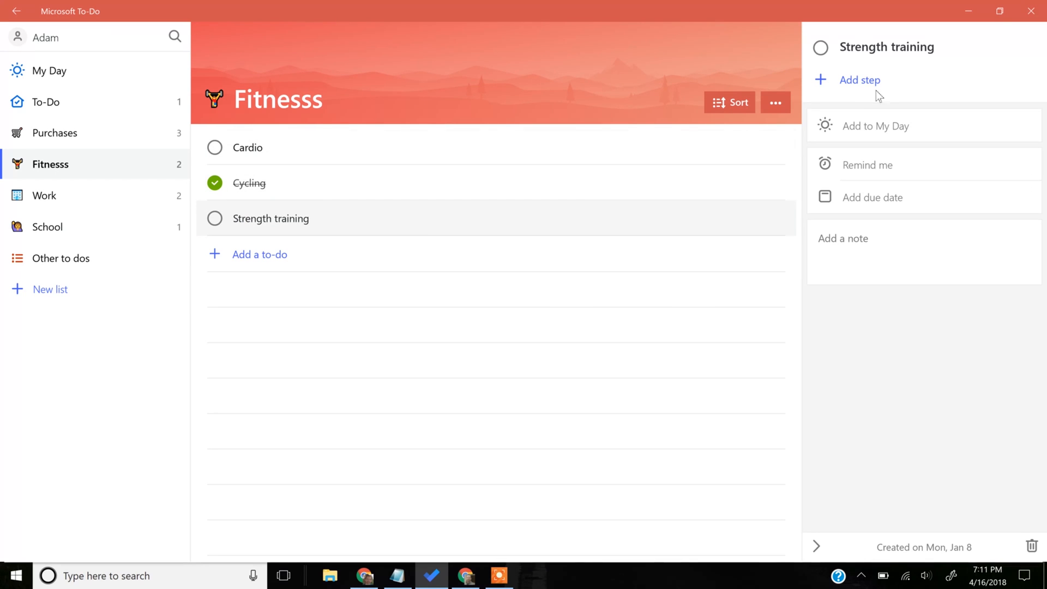
mouse_move(850, 106)
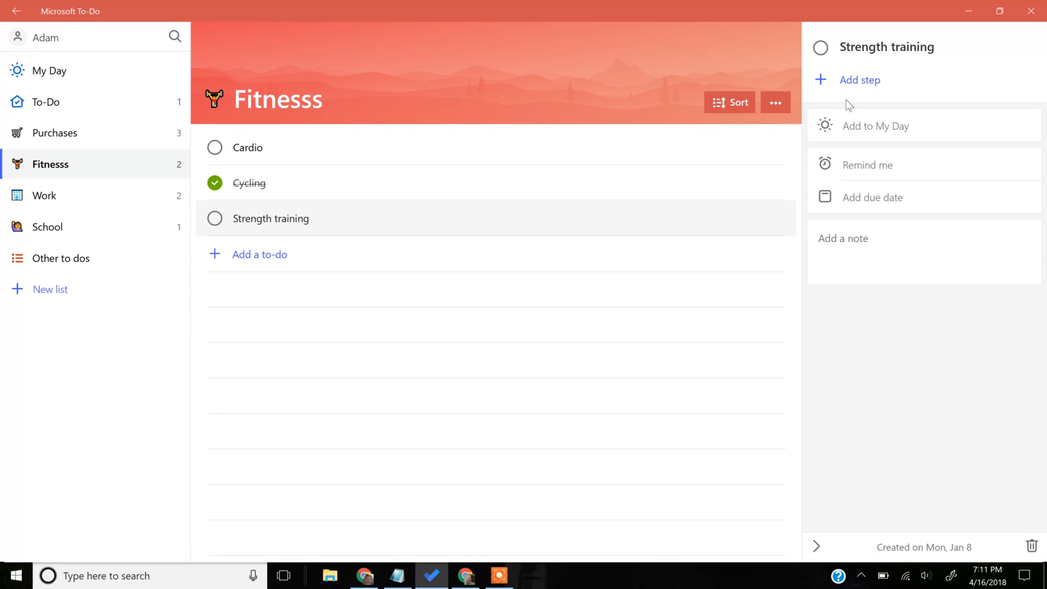
mouse_move(155, 176)
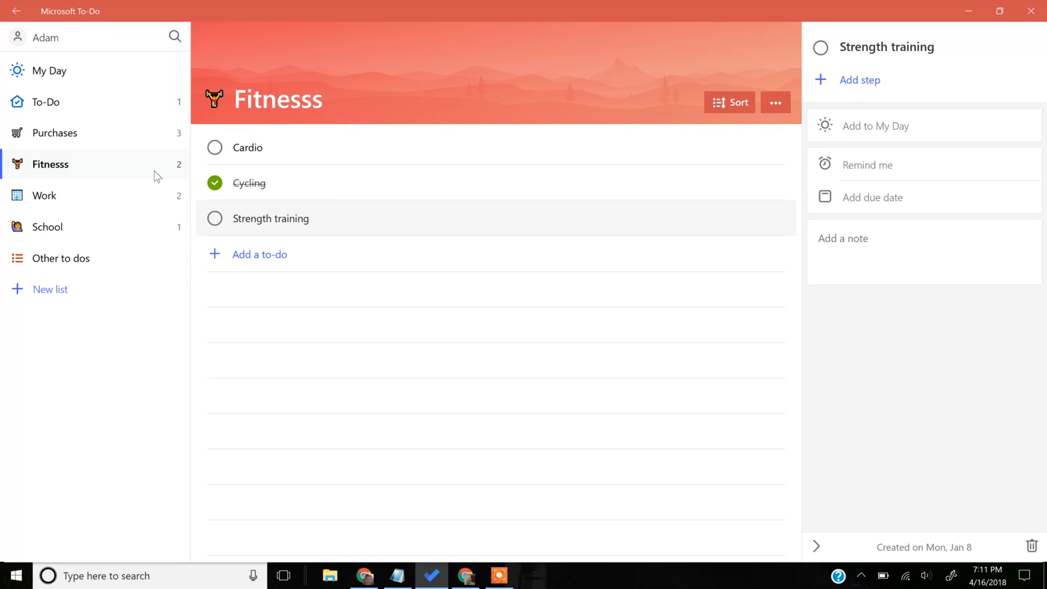
mouse_move(155, 132)
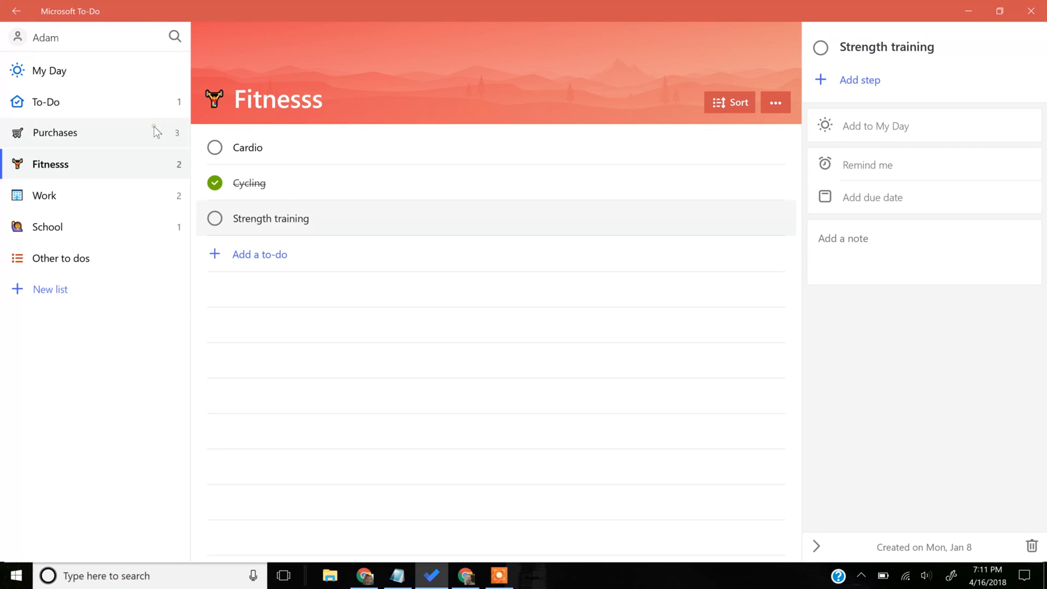
Show the Purchases list with Weekly grocery shopping, New laptop and Hardware store
click(55, 132)
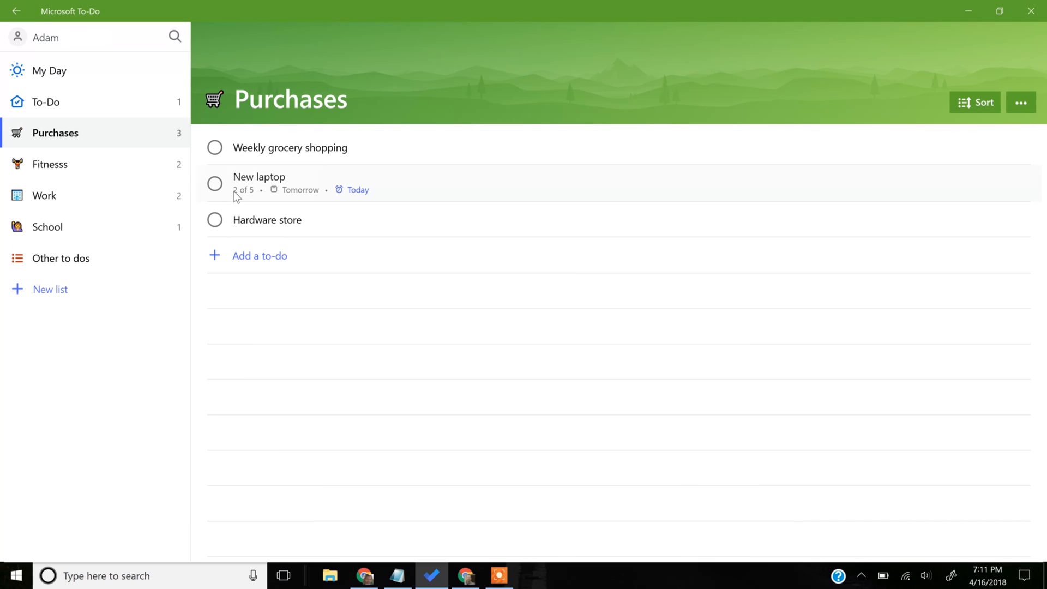
mouse_move(253, 195)
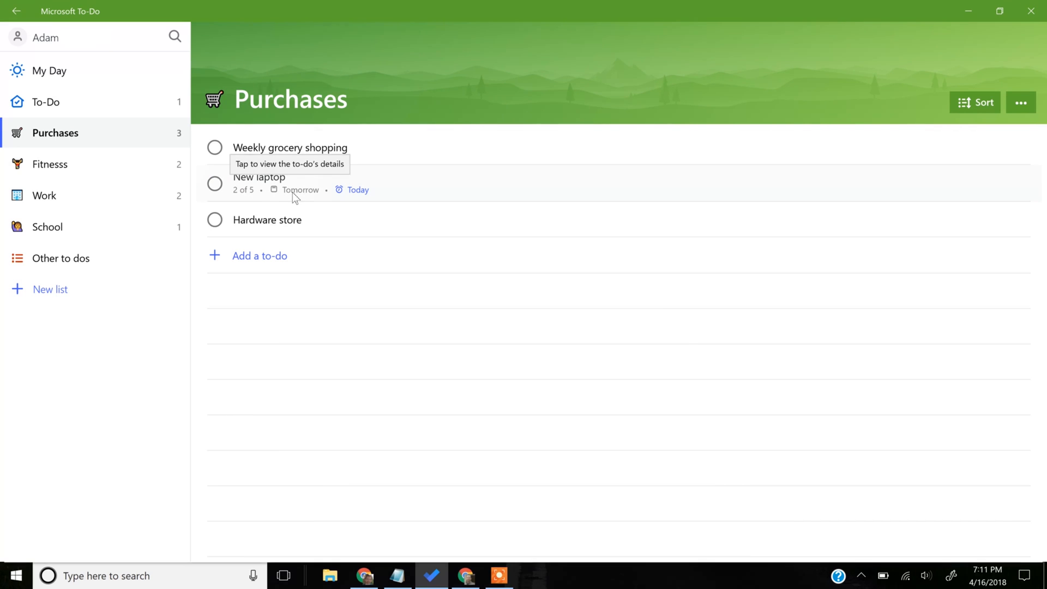
mouse_move(354, 199)
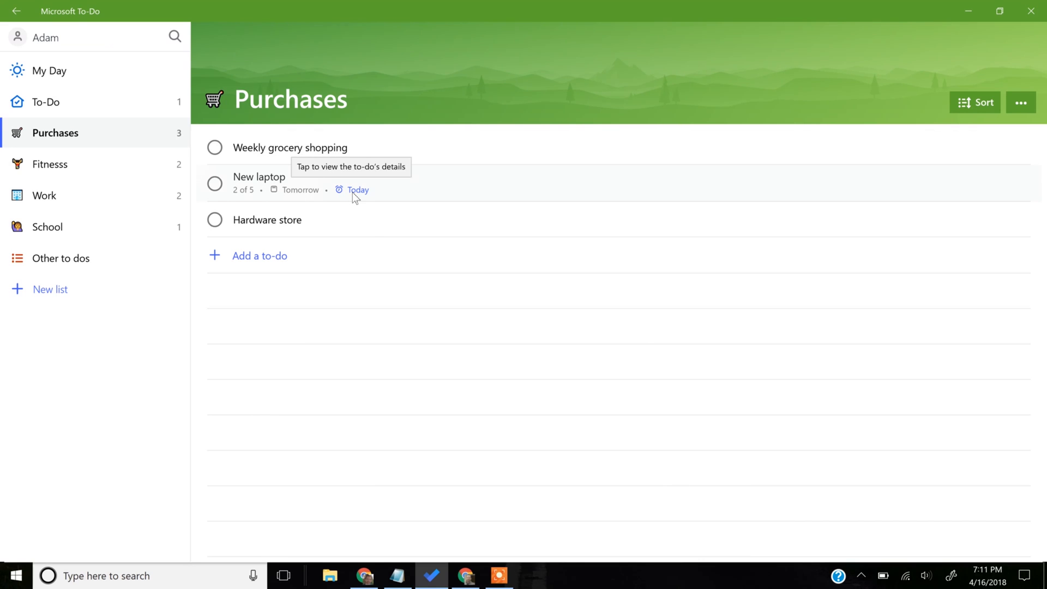
mouse_move(279, 195)
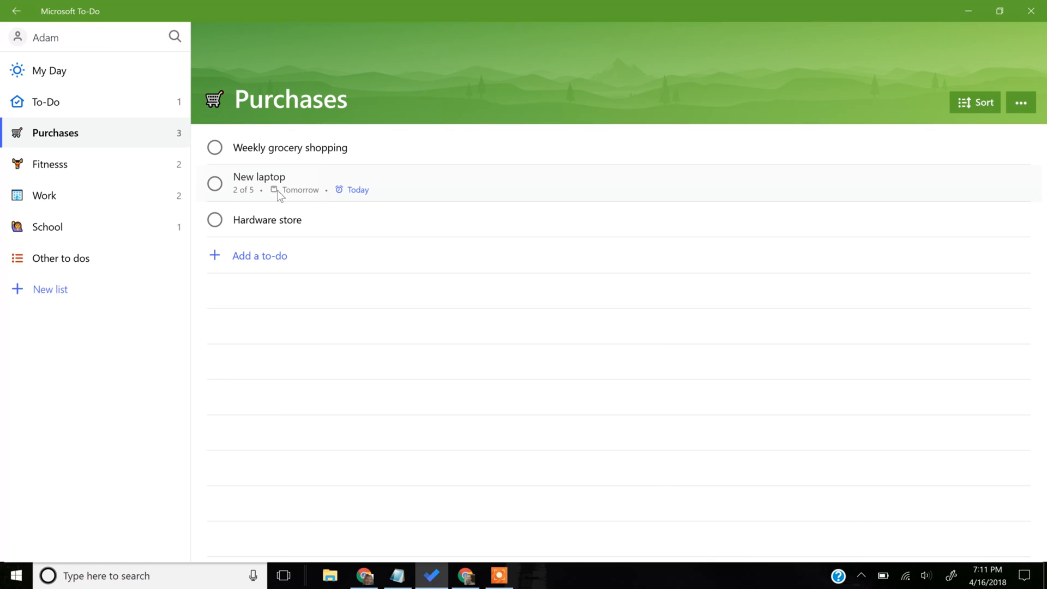
mouse_move(314, 195)
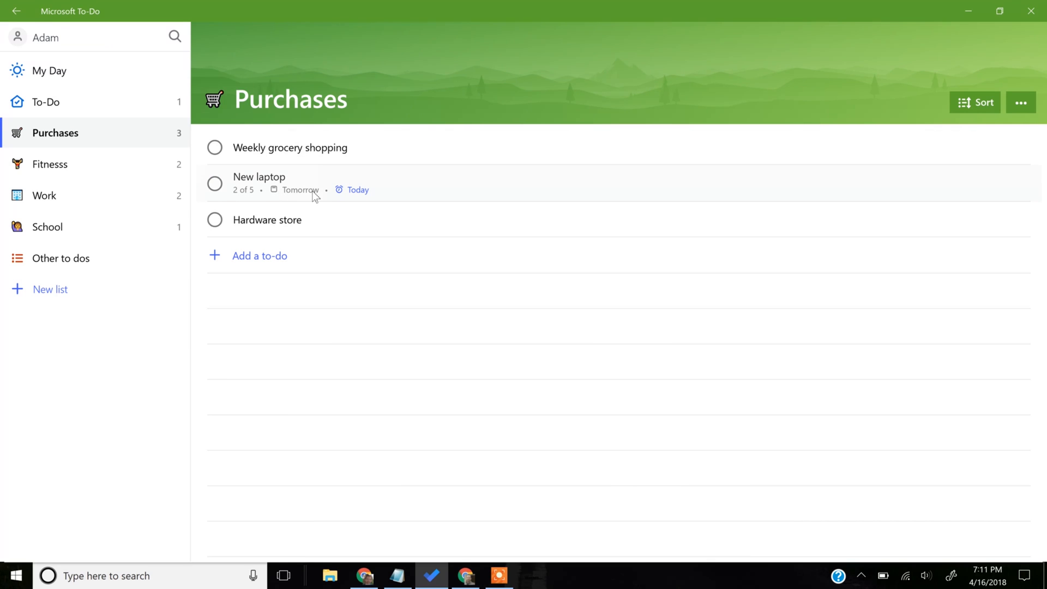
mouse_move(294, 197)
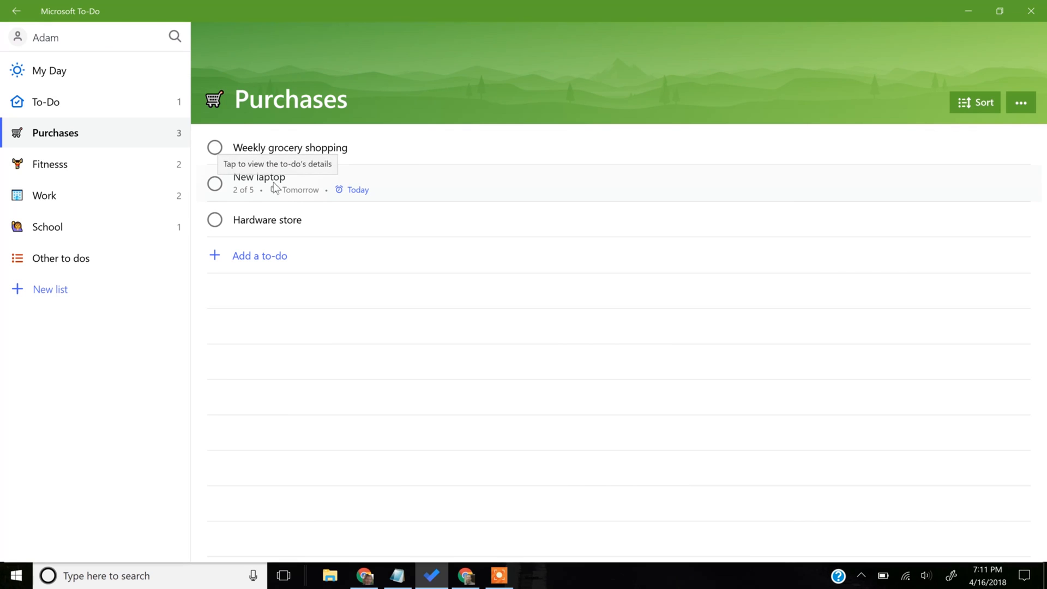
Show New laptop's details: five steps, 10:00 PM reminder today, due tomorrow
click(260, 184)
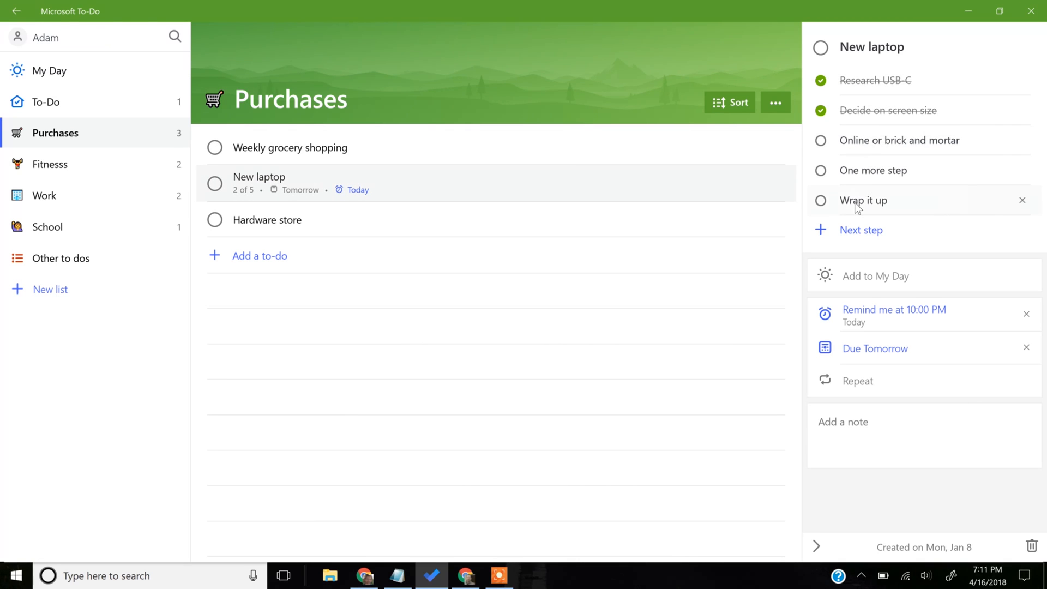
mouse_move(837, 237)
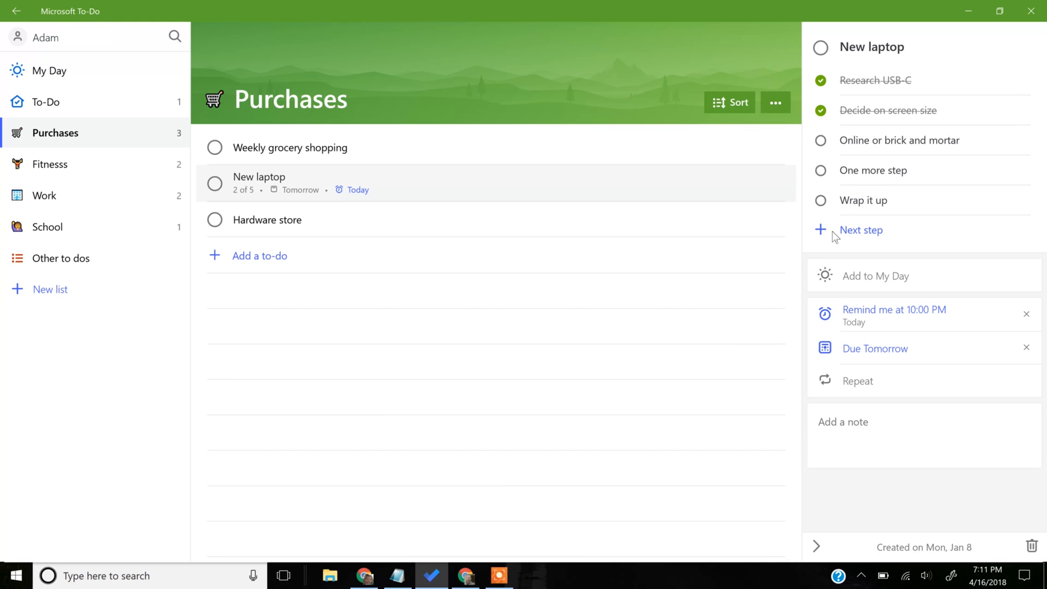
mouse_move(840, 237)
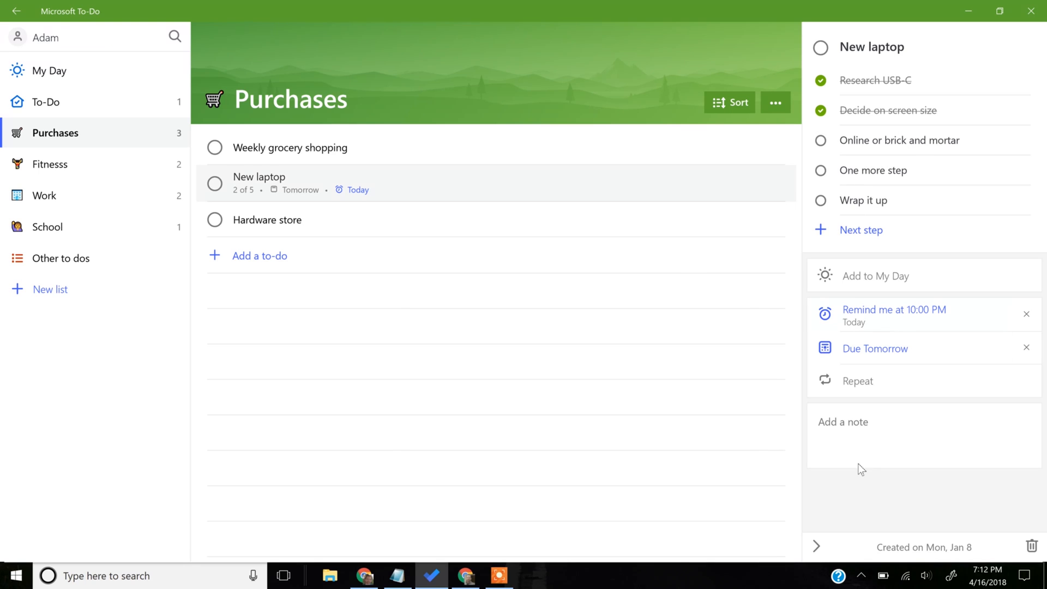
mouse_move(882, 444)
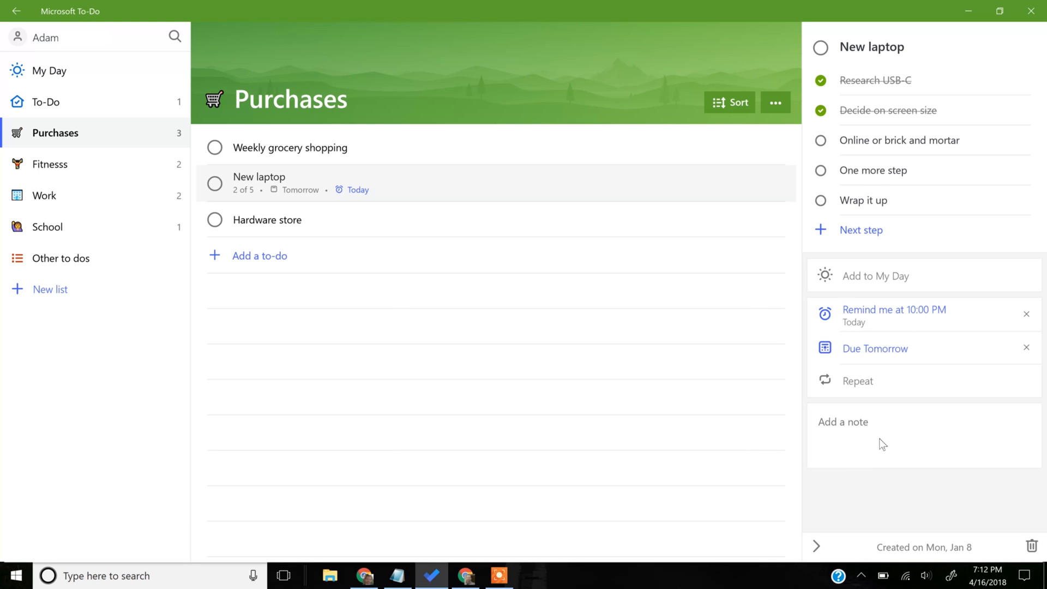
click(881, 437)
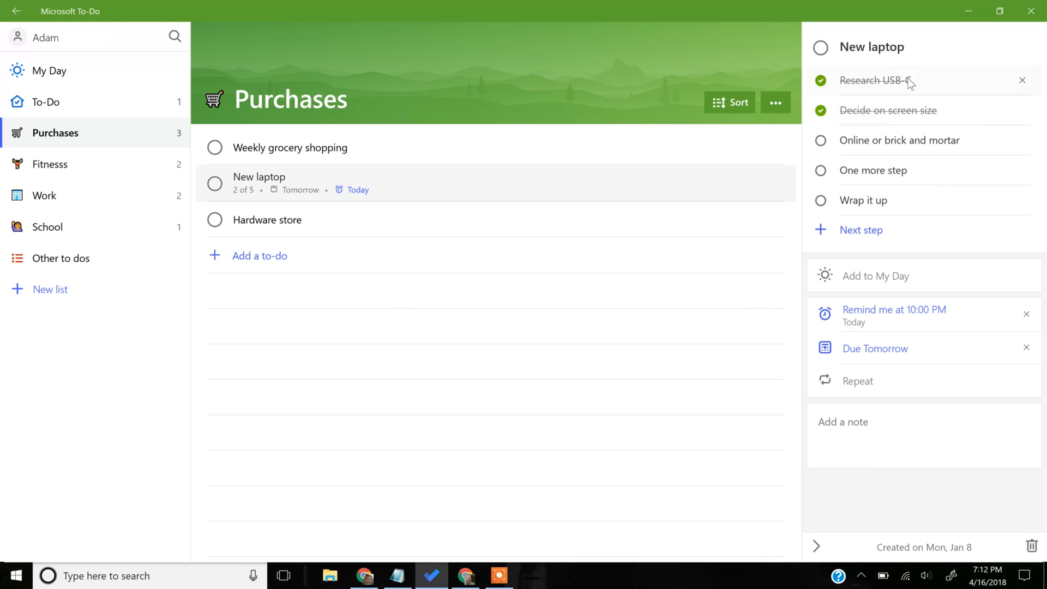
mouse_move(207, 127)
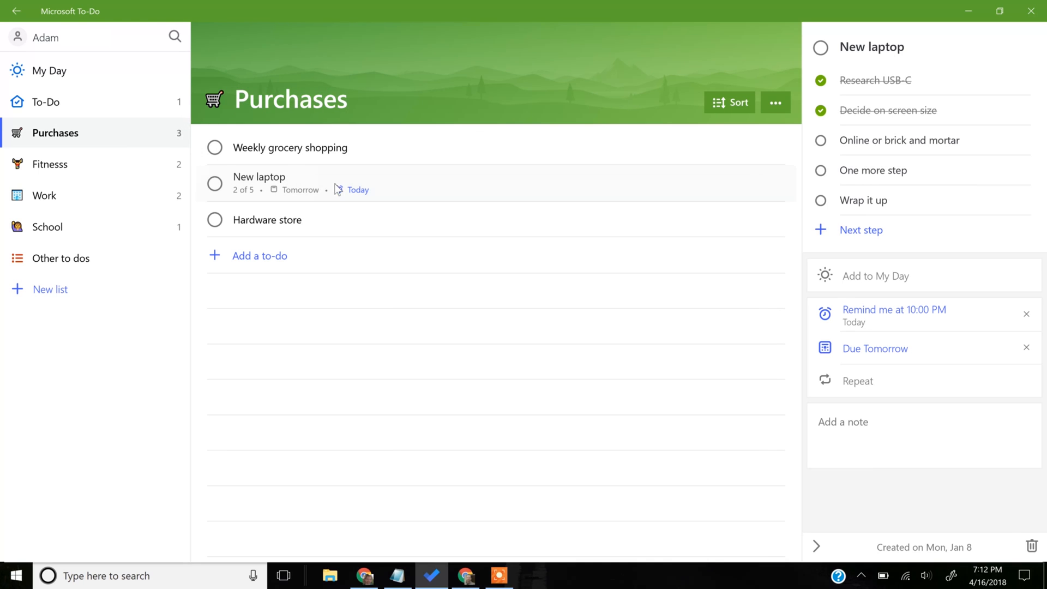
mouse_move(923, 135)
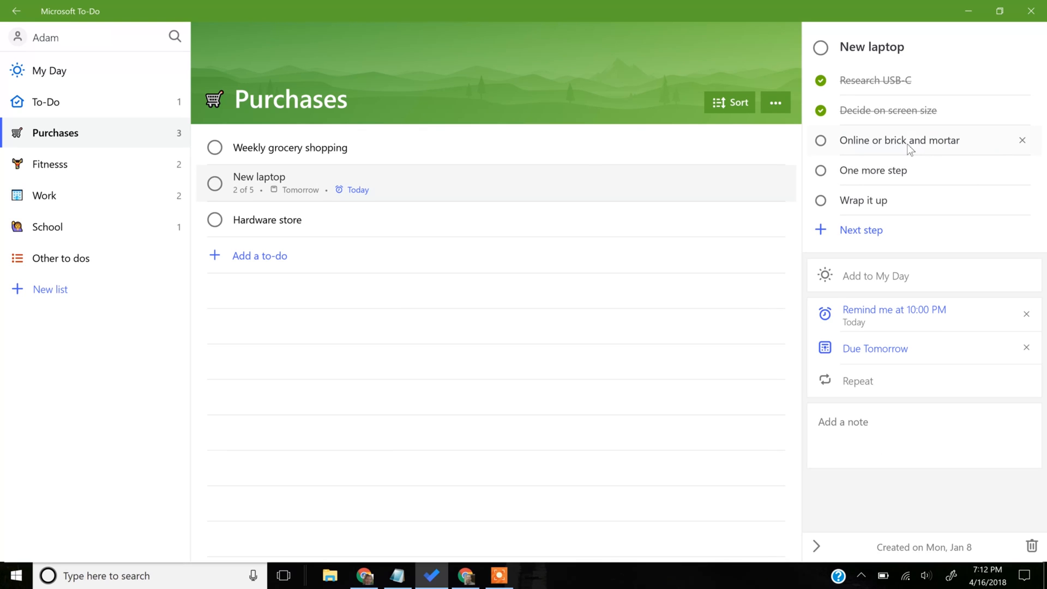
mouse_move(555, 188)
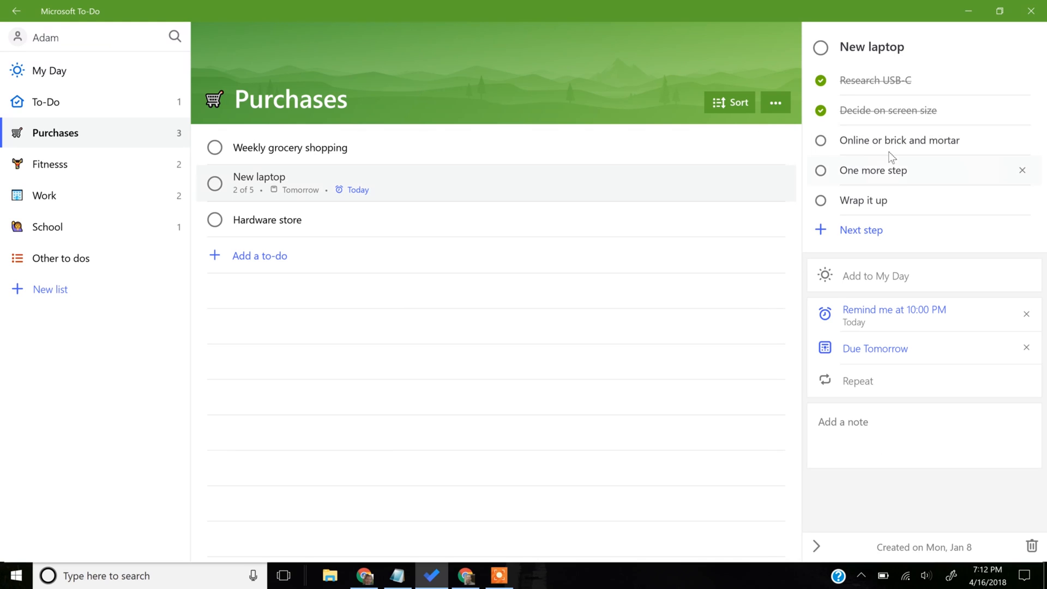
mouse_move(887, 165)
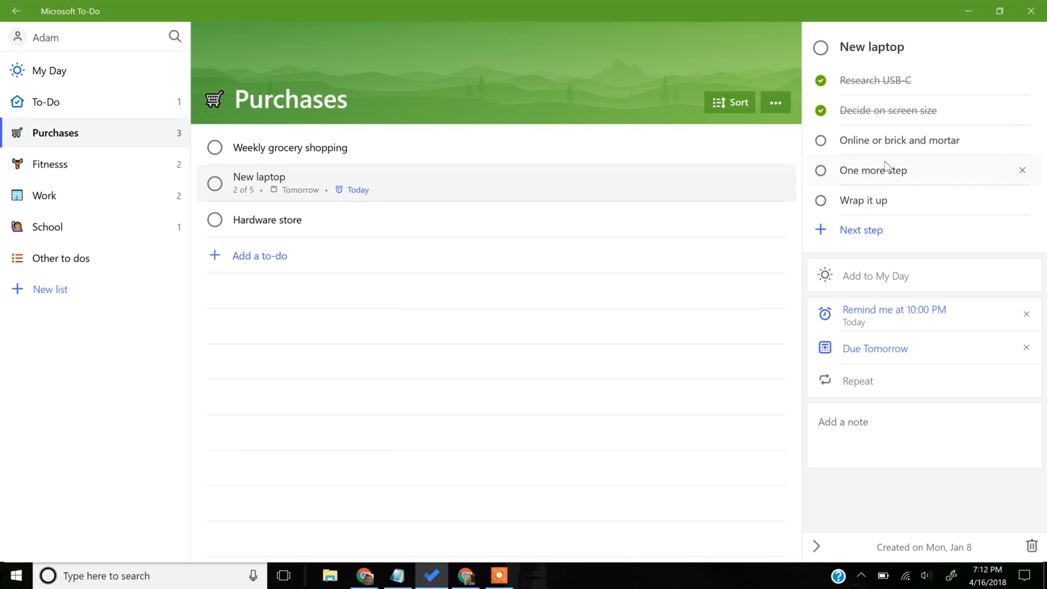
mouse_move(883, 175)
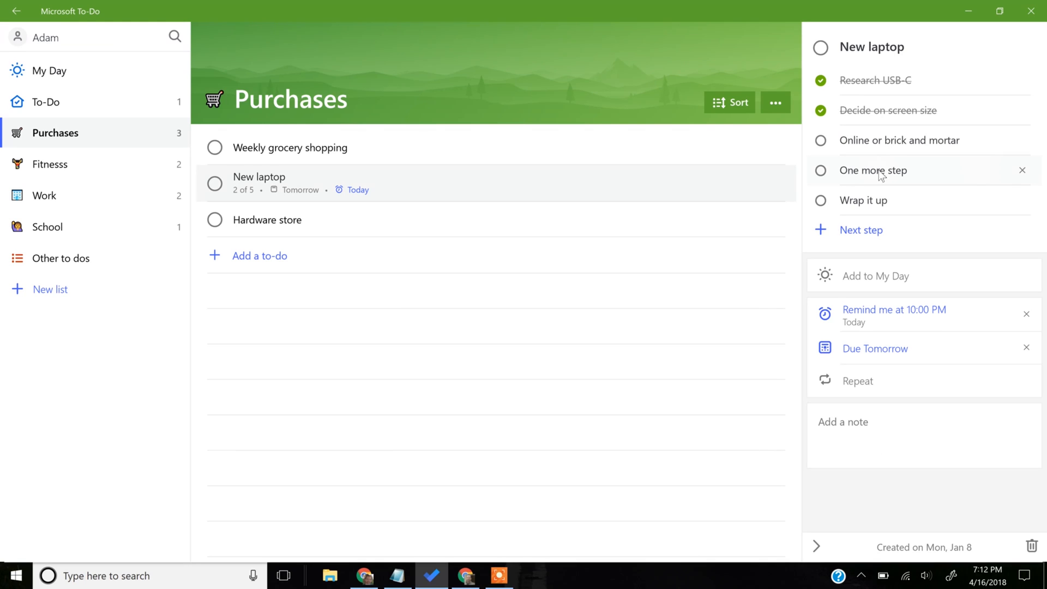